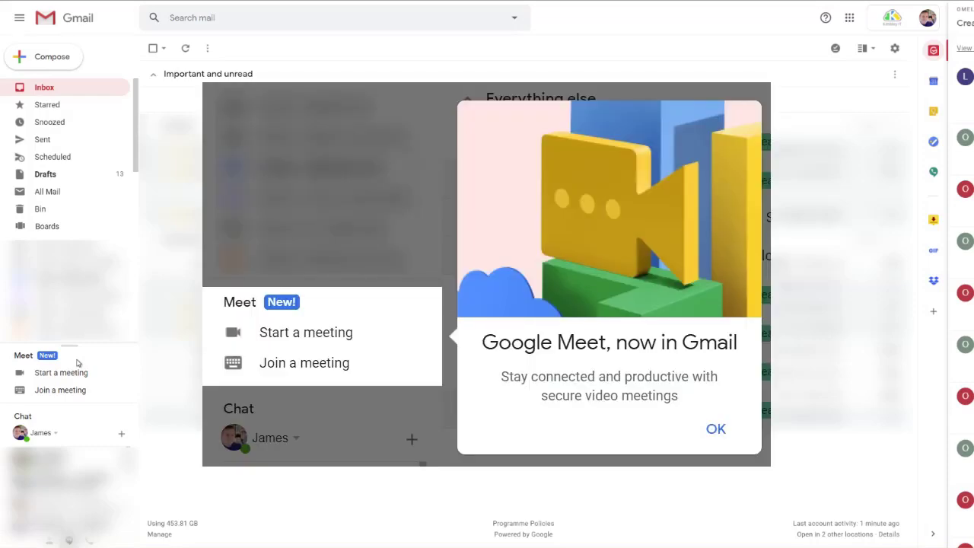
Dismiss the 'Google Meet, now in Gmail' popup to reveal the sidebar Meet section
click(715, 428)
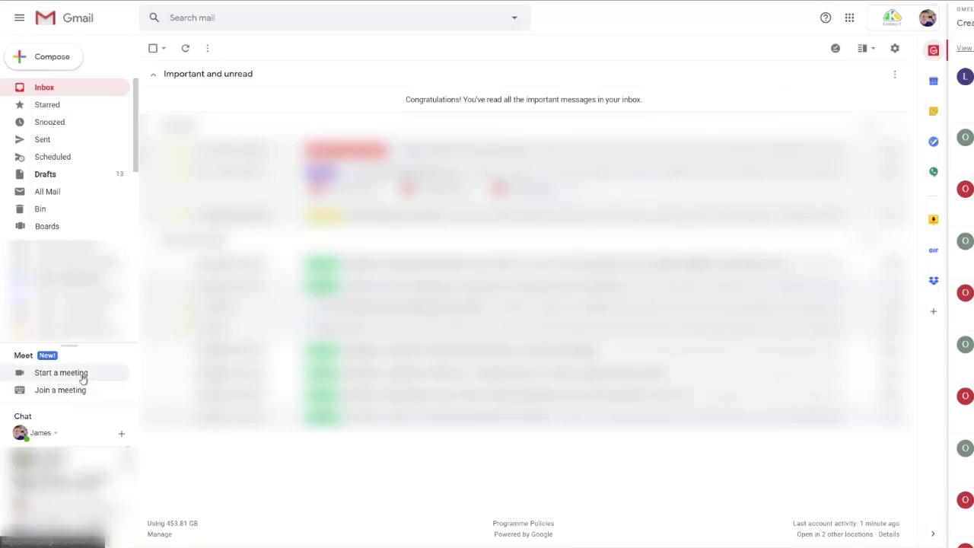
click(61, 372)
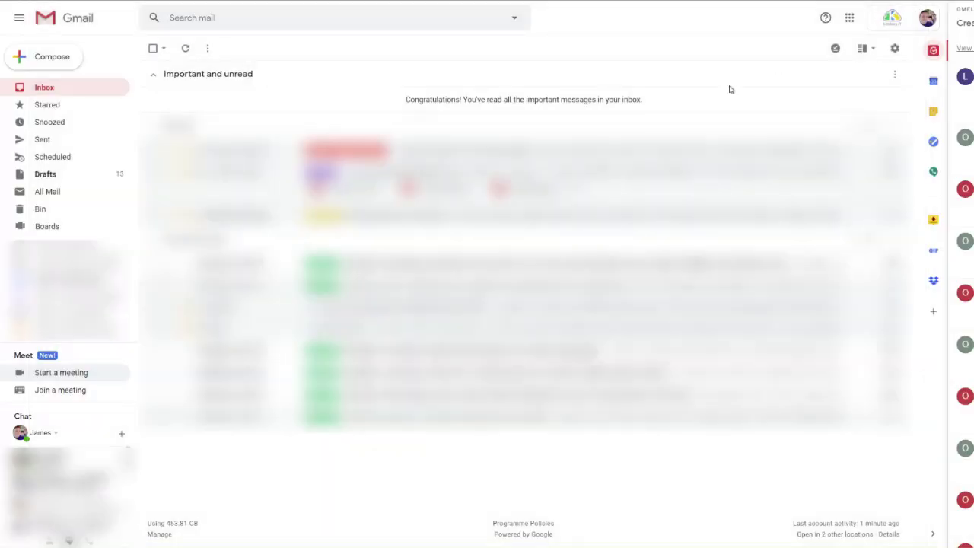
mouse_move(110, 385)
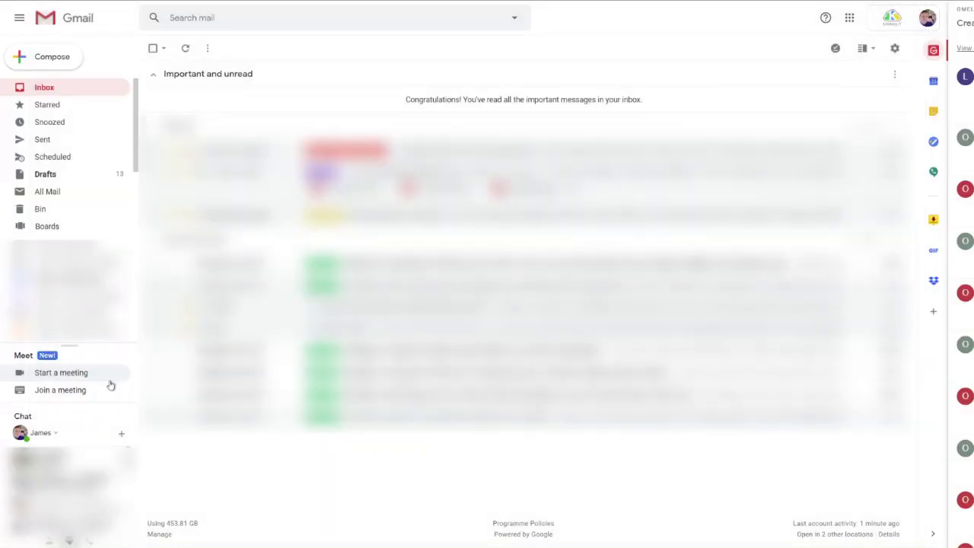
Open the 'Got a meeting code?' dialog from Join a meeting, leaving the code field empty
click(60, 389)
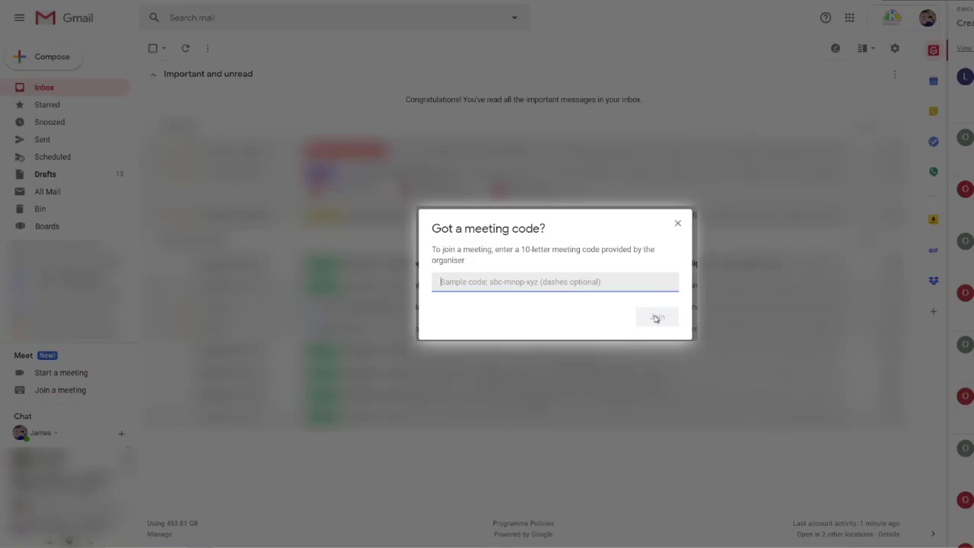
click(555, 282)
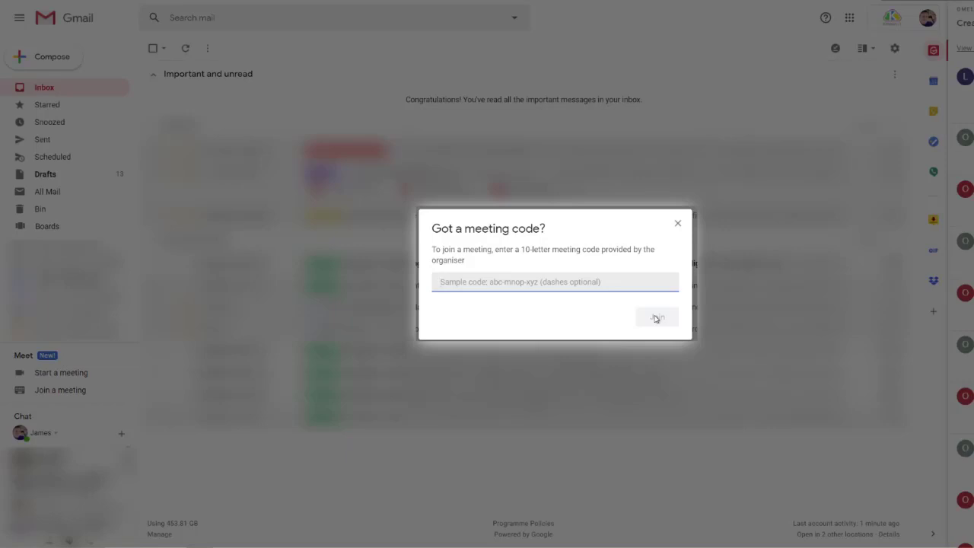
click(554, 282)
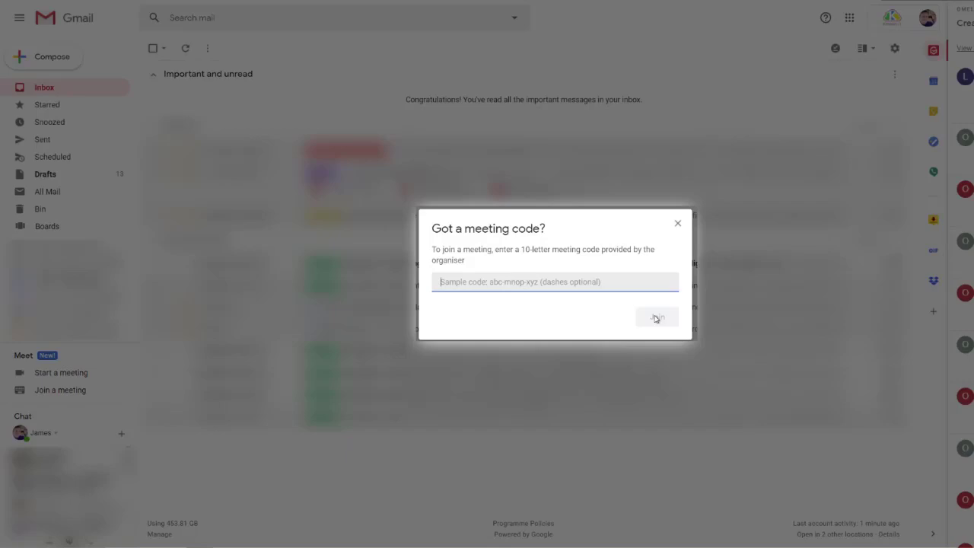